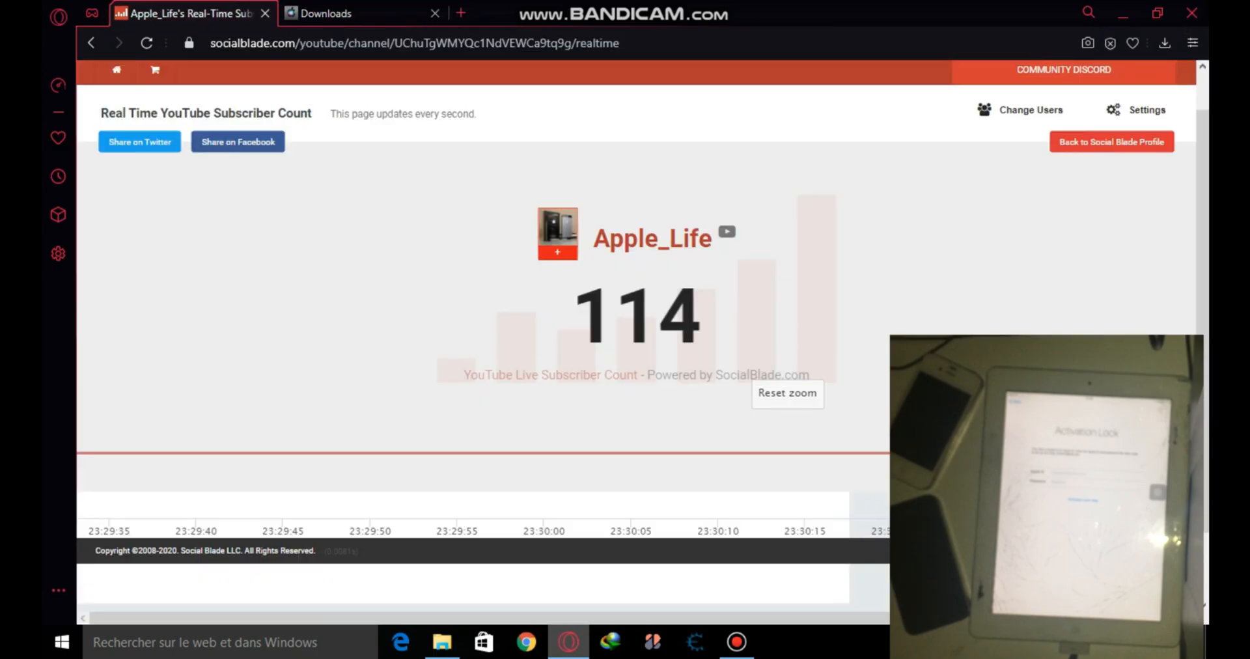
Minimize the Opera GX subscriber-count page and show drive F: in File Explorer
{"action": "left_click", "coordinate": [326, 14]}
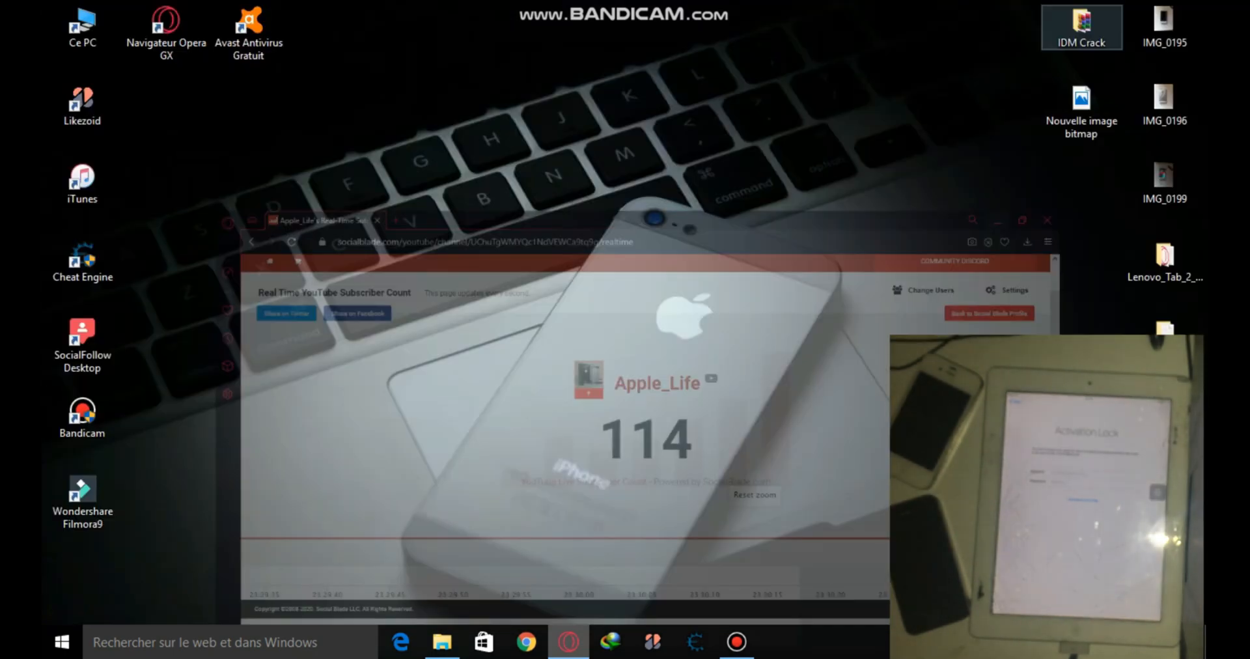
{"action": "left_click", "coordinate": [442, 641]}
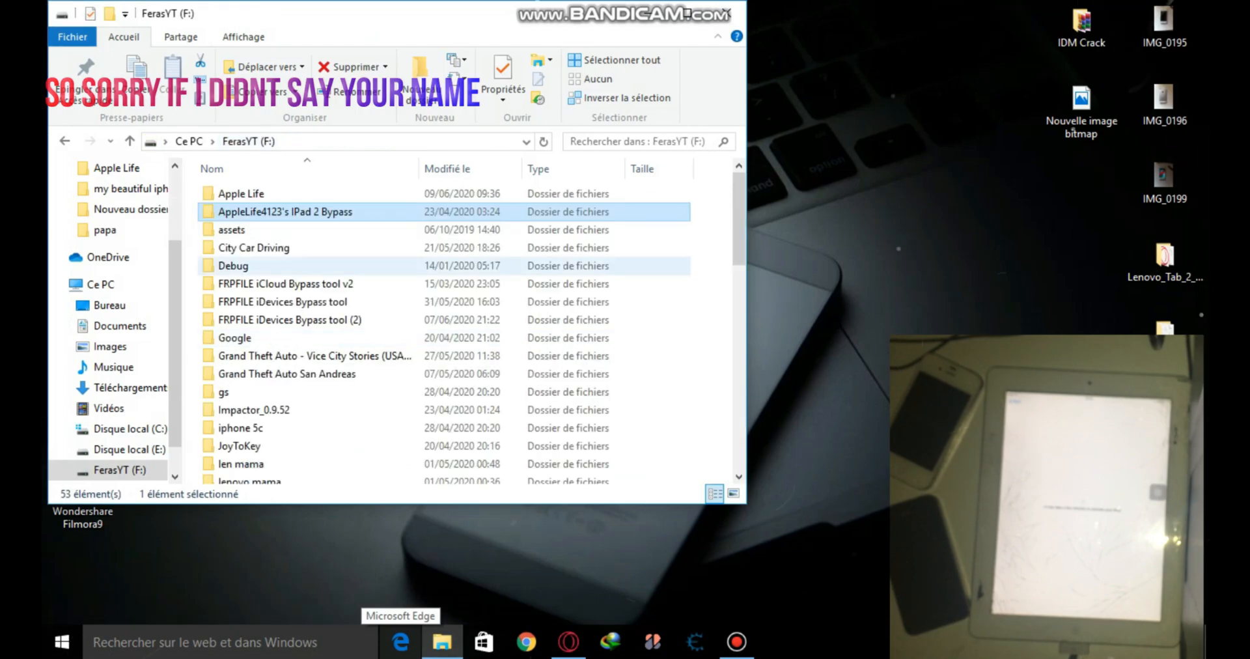
Open iPad 2 Bypass > Data and run the ICloud Bypass Tool script
{"action": "double_click", "coordinate": [284, 211]}
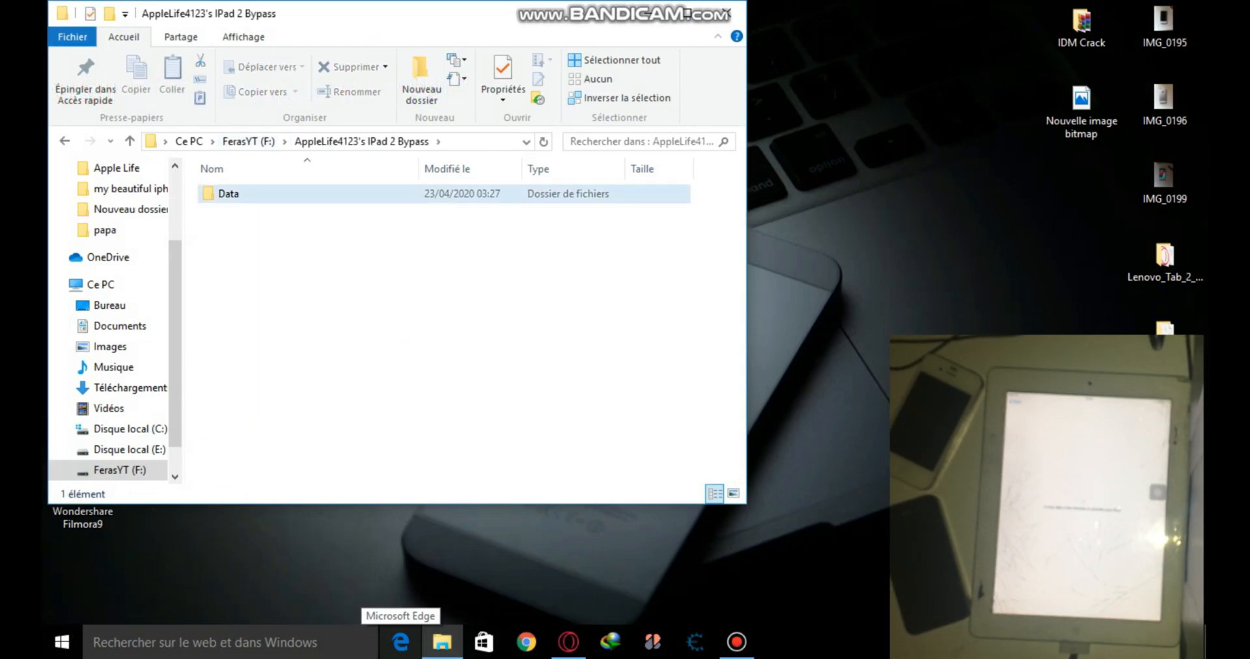
{"action": "double_click", "coordinate": [228, 192]}
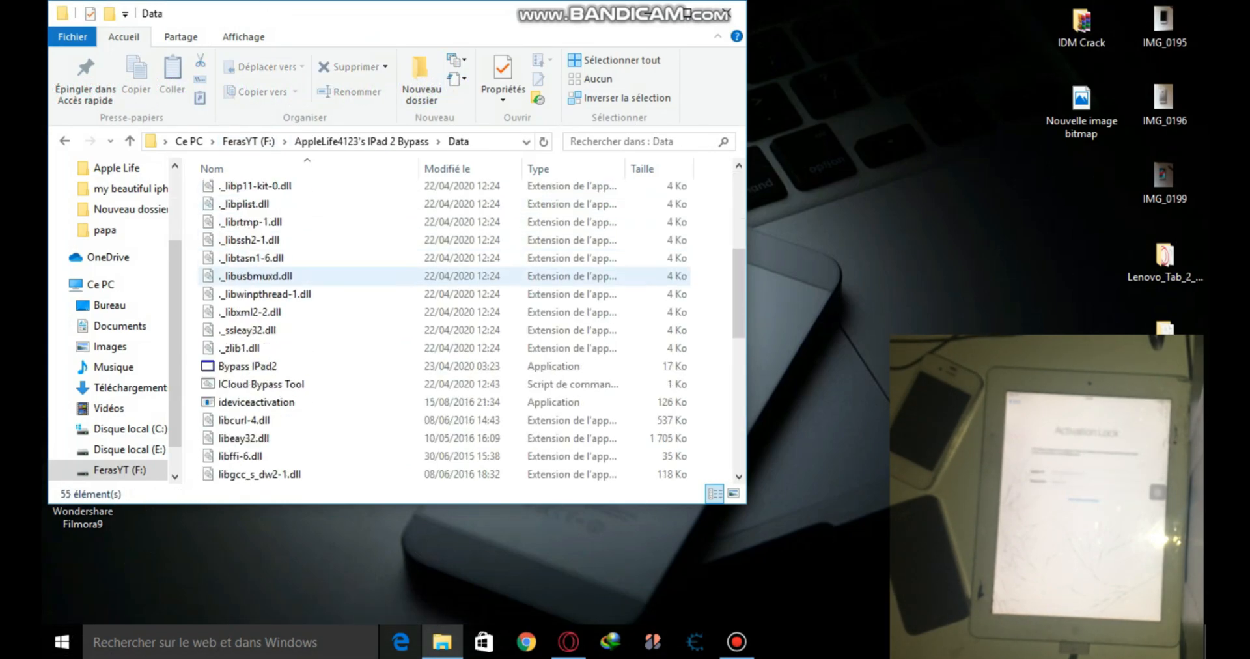
{"action": "double_click", "coordinate": [261, 384]}
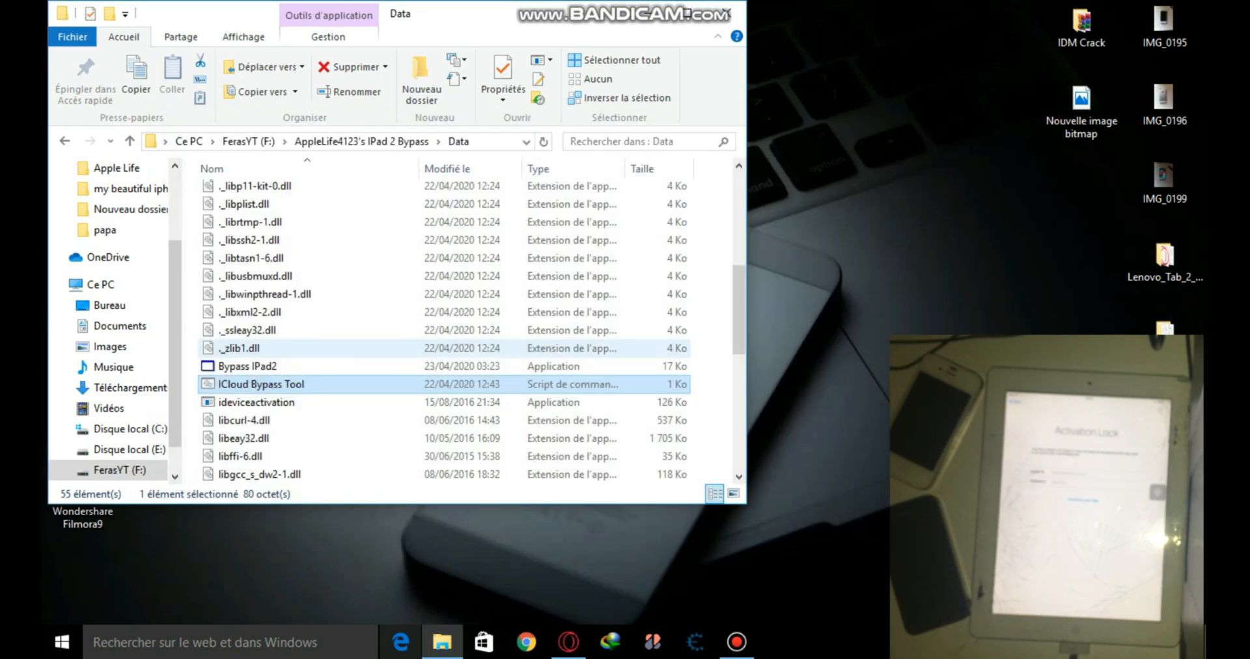
{"action": "double_click", "coordinate": [261, 384]}
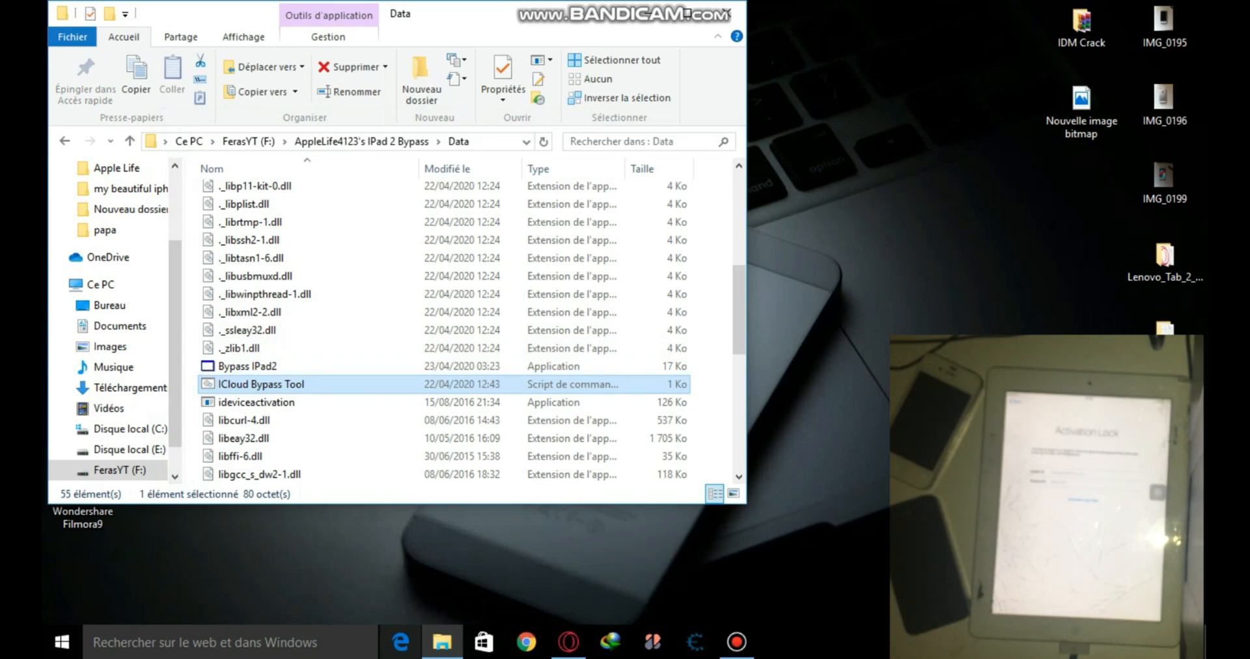
{"action": "double_click", "coordinate": [260, 383]}
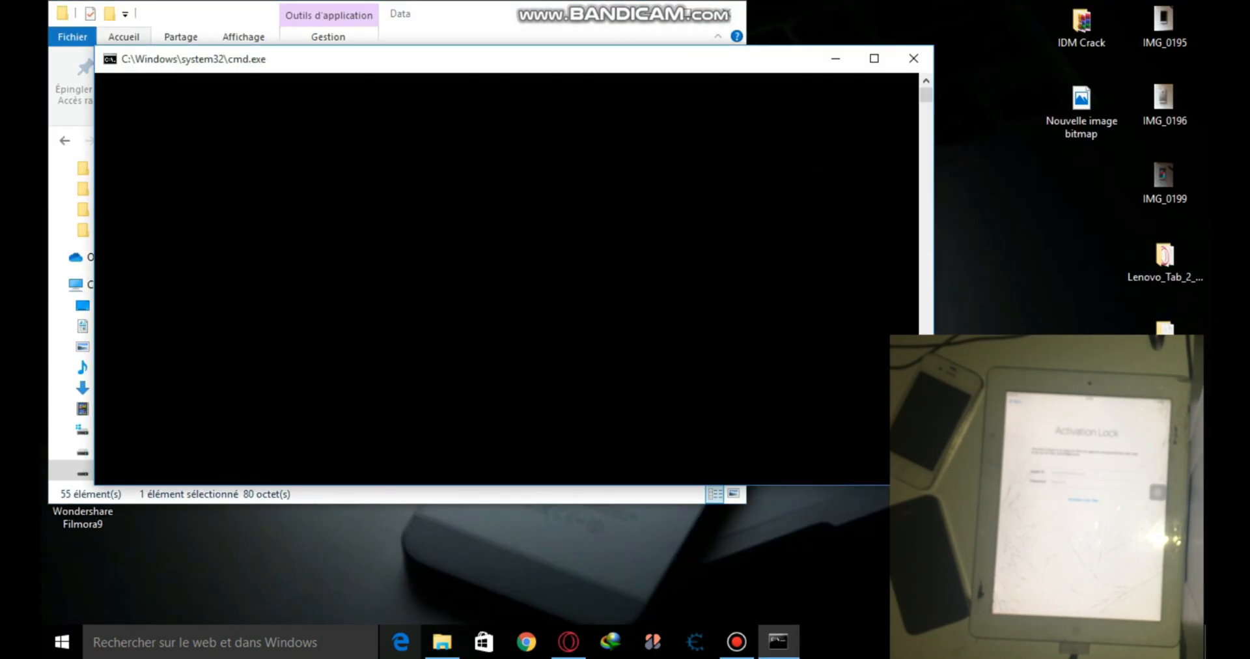
Search the Start menu for 'itun' to look for iTunes
{"action": "left_click", "coordinate": [61, 641]}
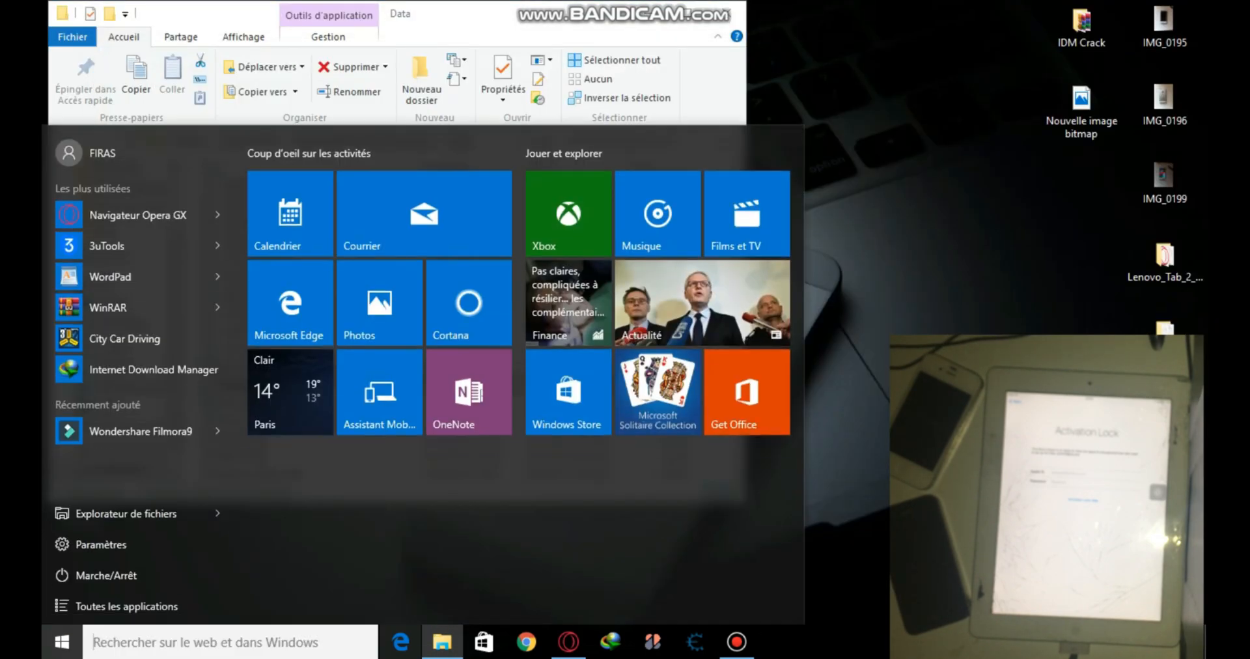
{"action": "type", "text": "itun"}
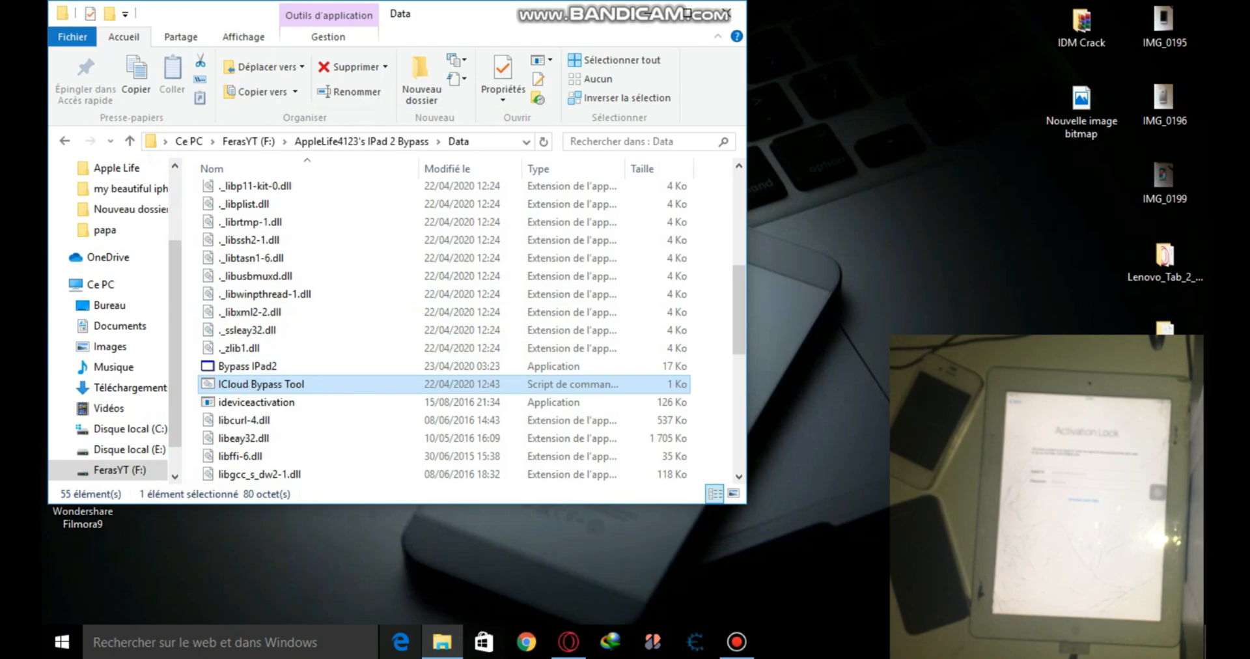
Open a second Quick access window, then the Windows Settings home (Paramètres)
{"action": "left_click", "coordinate": [61, 641]}
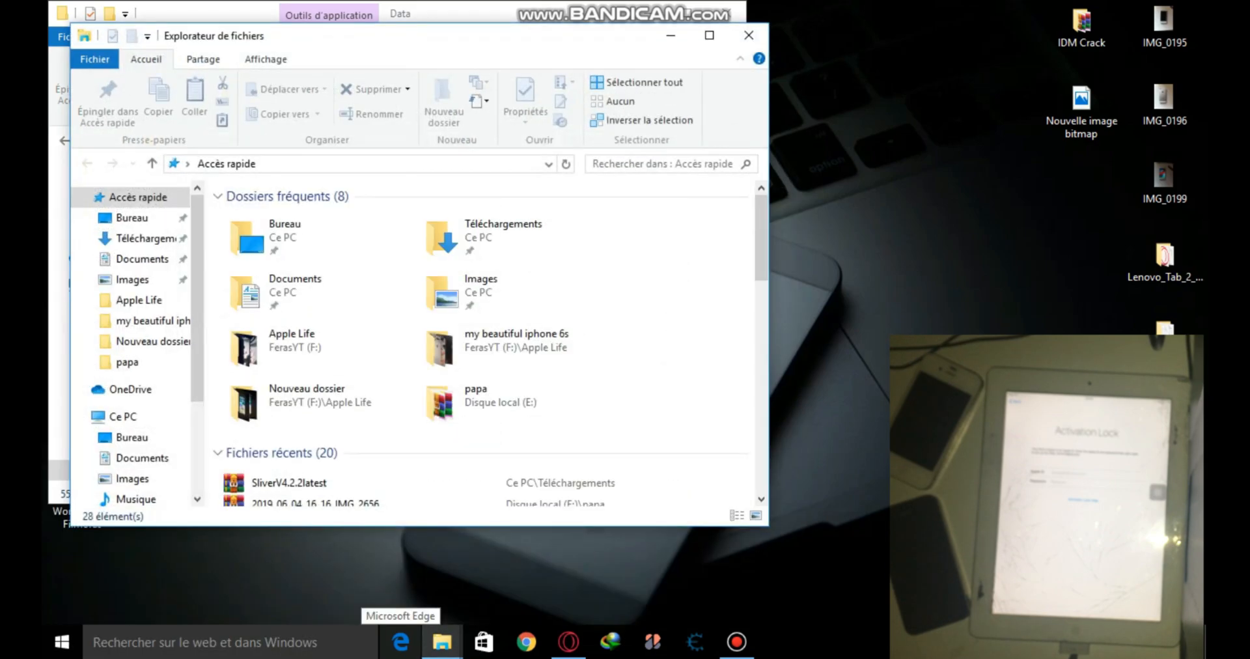
{"action": "left_click", "coordinate": [122, 416]}
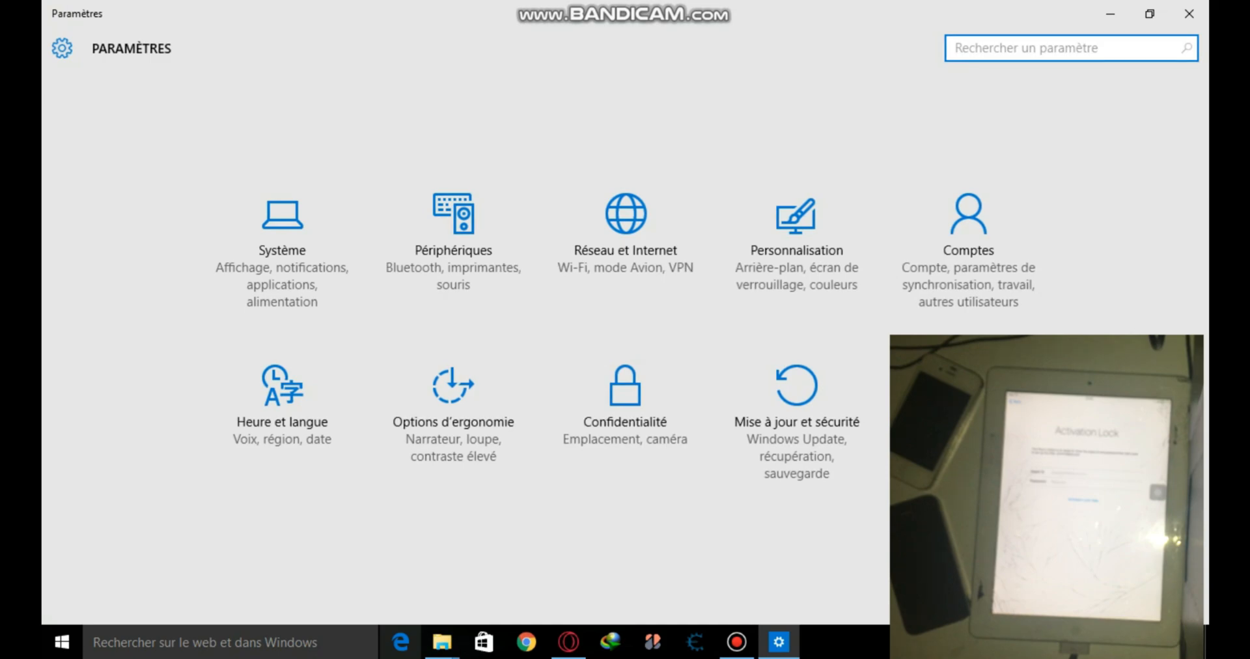
Search settings for 'fire' and confirm Windows Firewall is turned off
{"action": "type", "text": "firewall"}
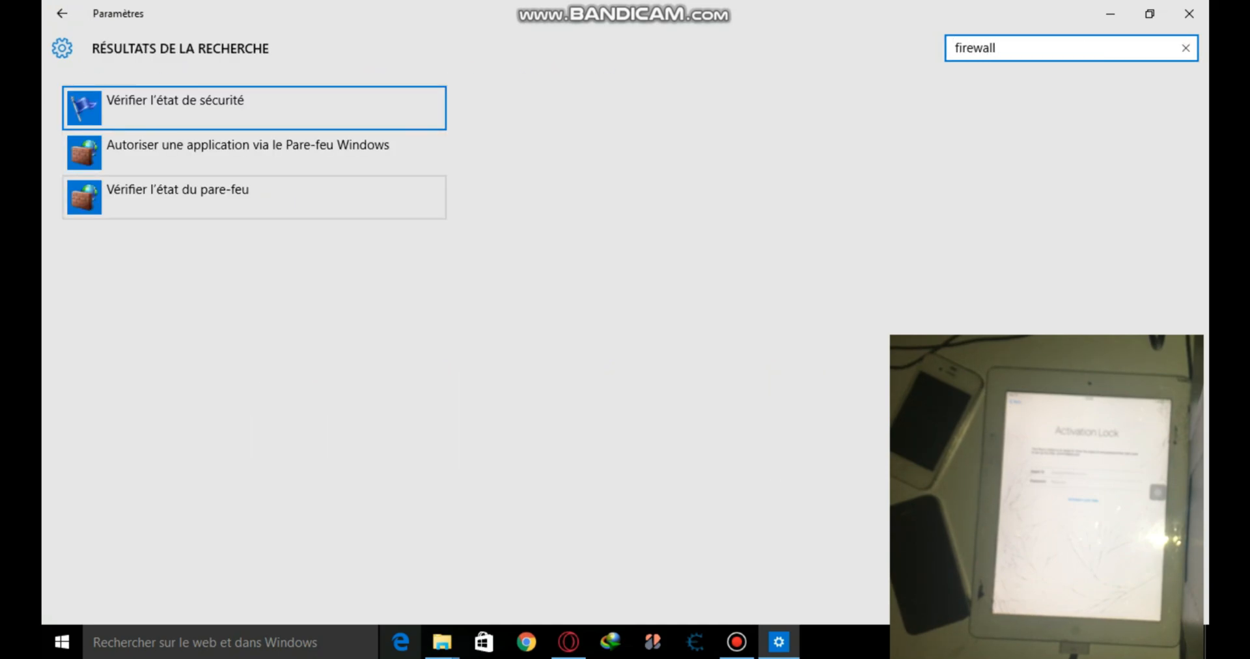
{"action": "left_click", "coordinate": [177, 190]}
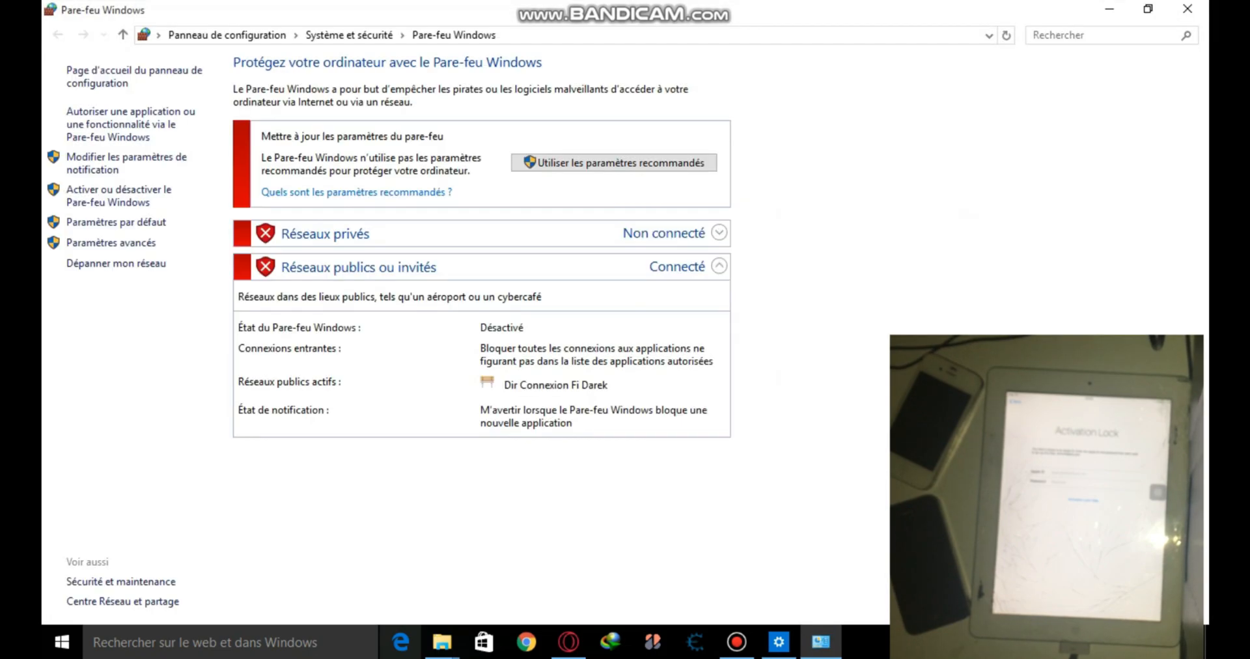
{"action": "left_click", "coordinate": [117, 195]}
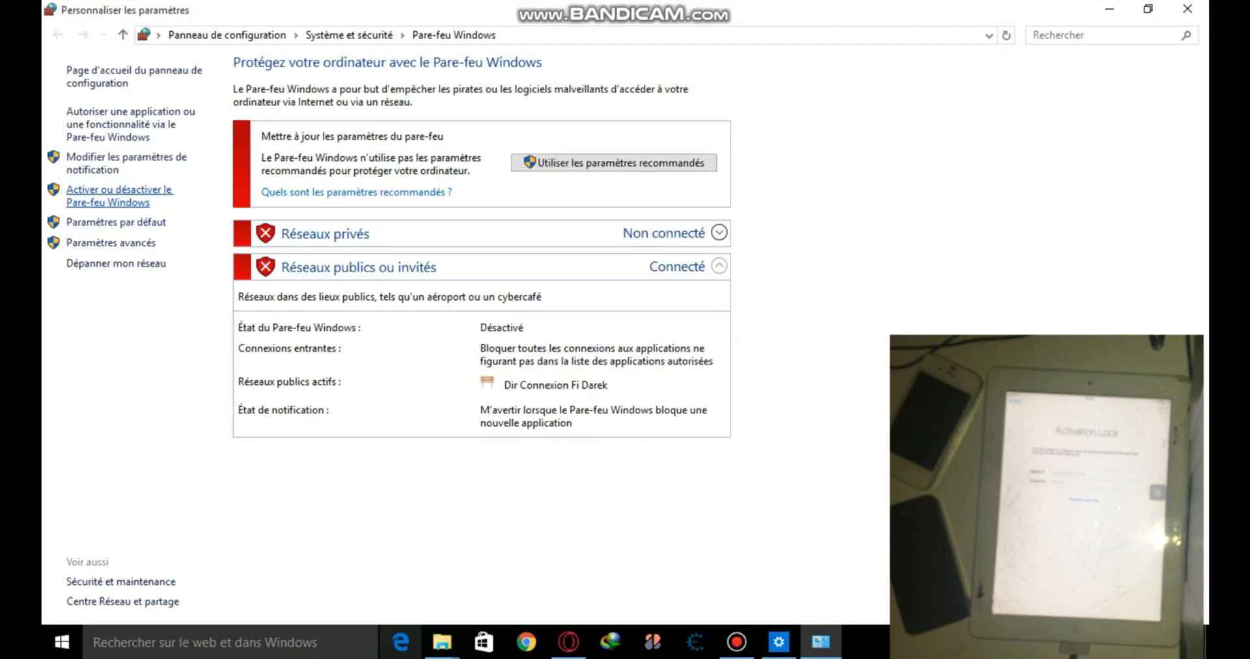
{"action": "left_click", "coordinate": [120, 195]}
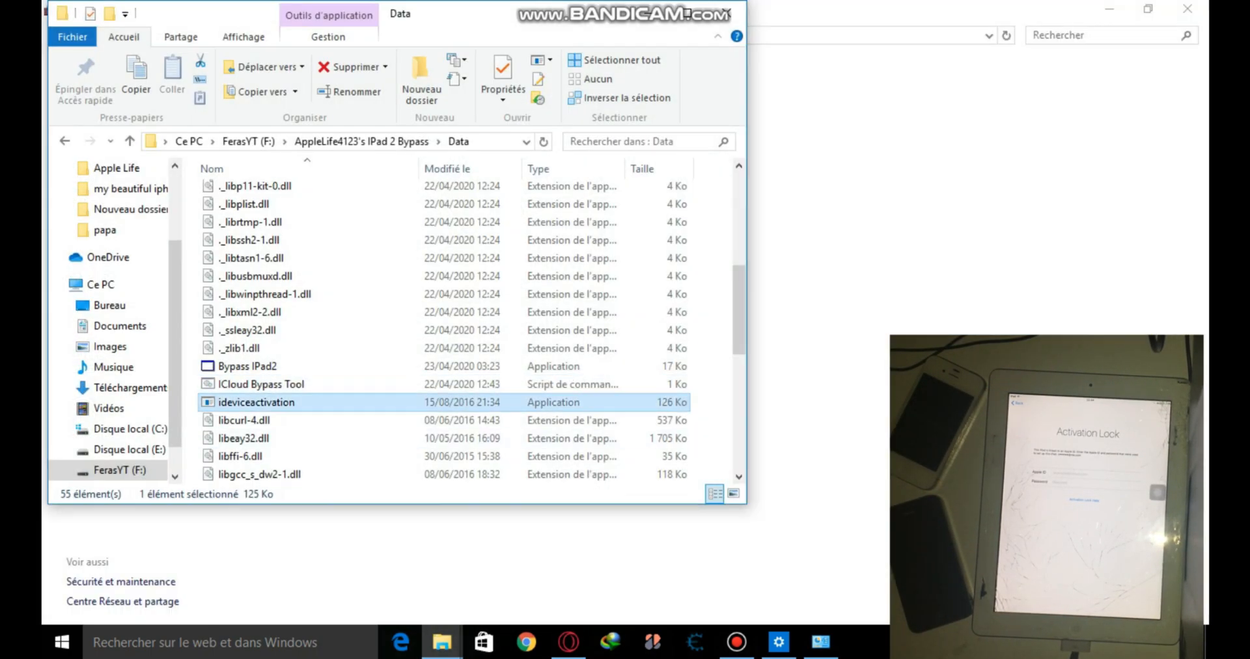
Rerun the ICloud Bypass Tool script and see it fail to activate the device
{"action": "double_click", "coordinate": [255, 402]}
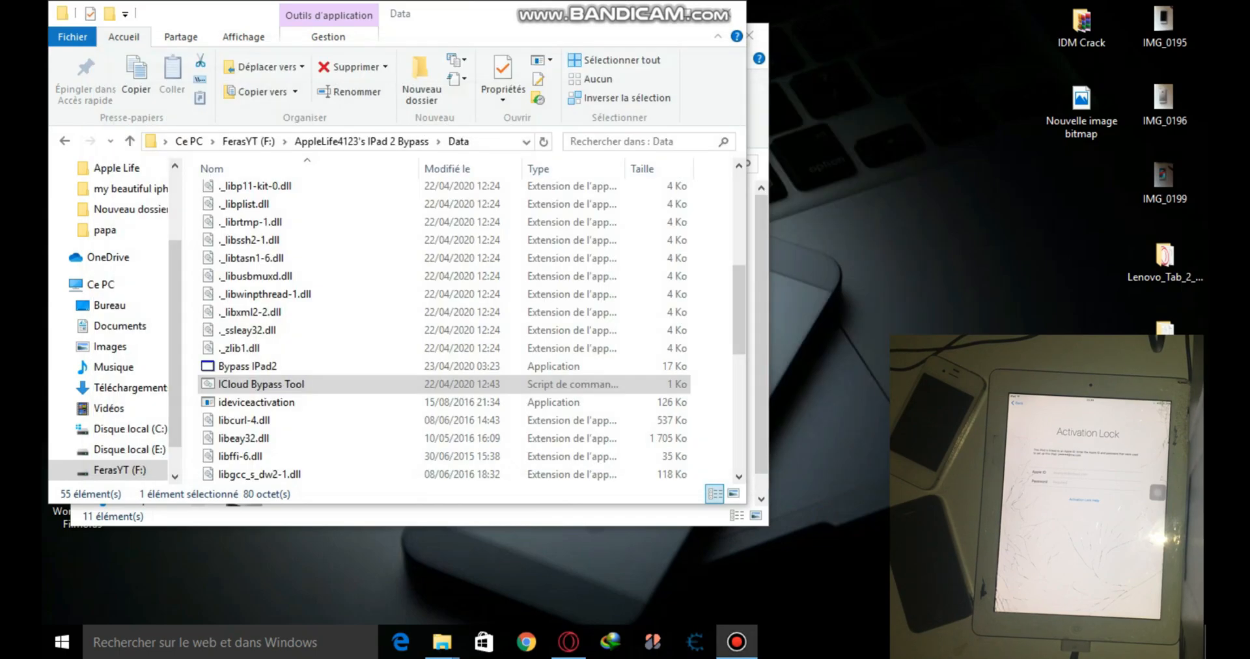
{"action": "double_click", "coordinate": [260, 383]}
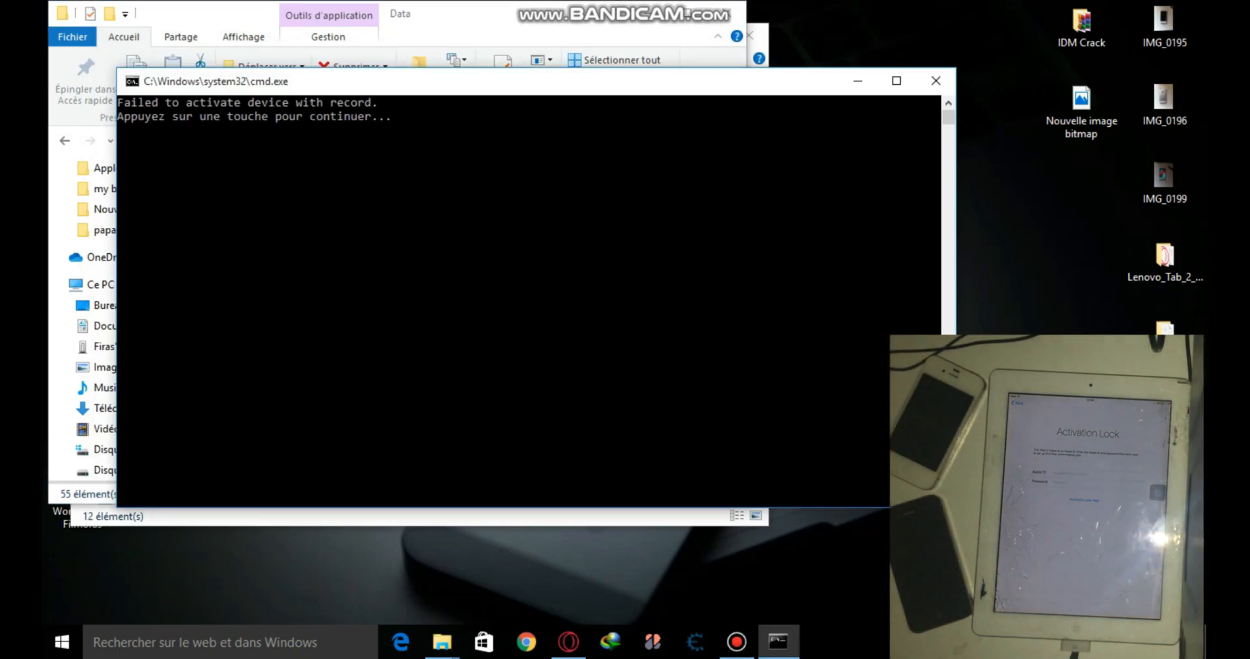